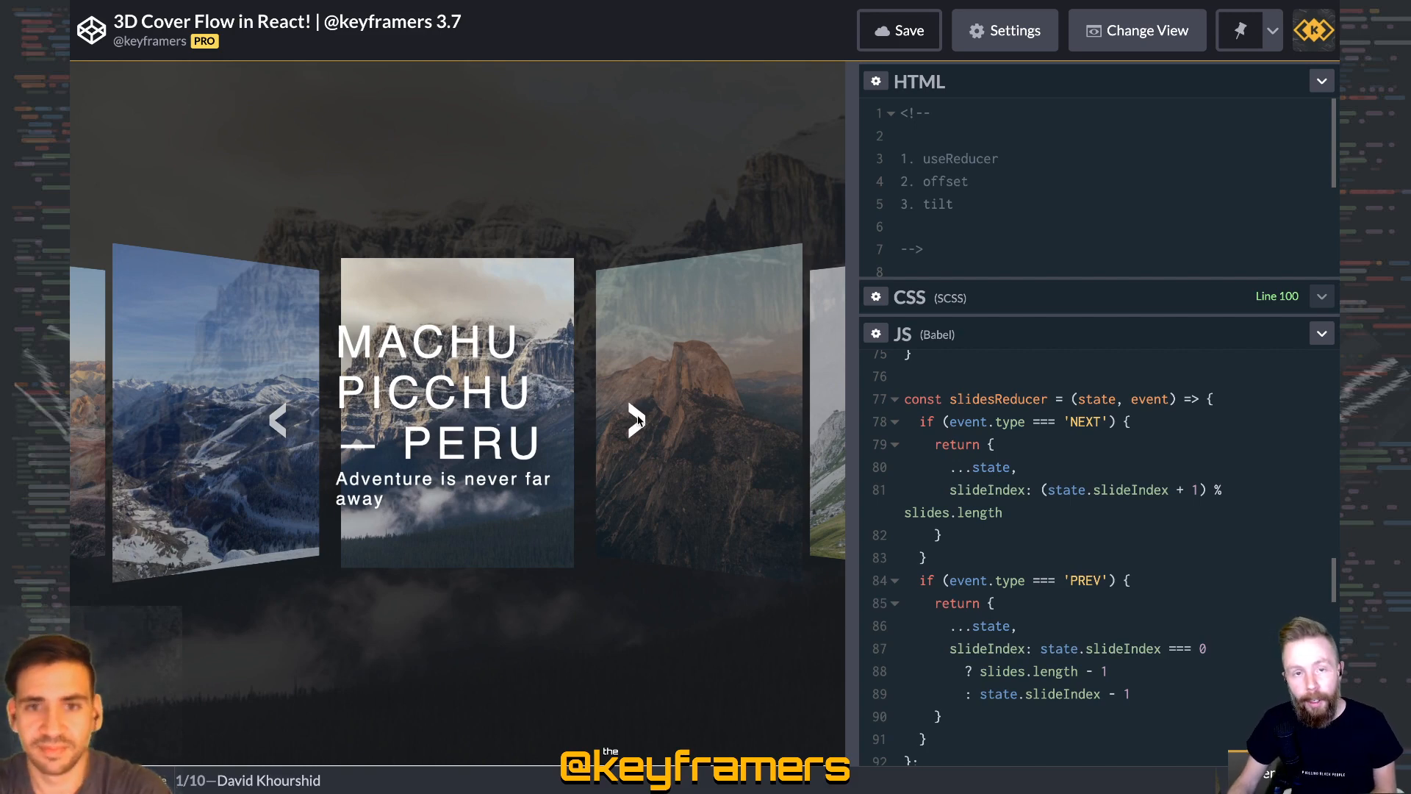
- Cycle the carousel forward through Chamonix, Mimisa Rocks, FOUR, FIVE and Machu Picchu using the right arrow
click(635, 422)
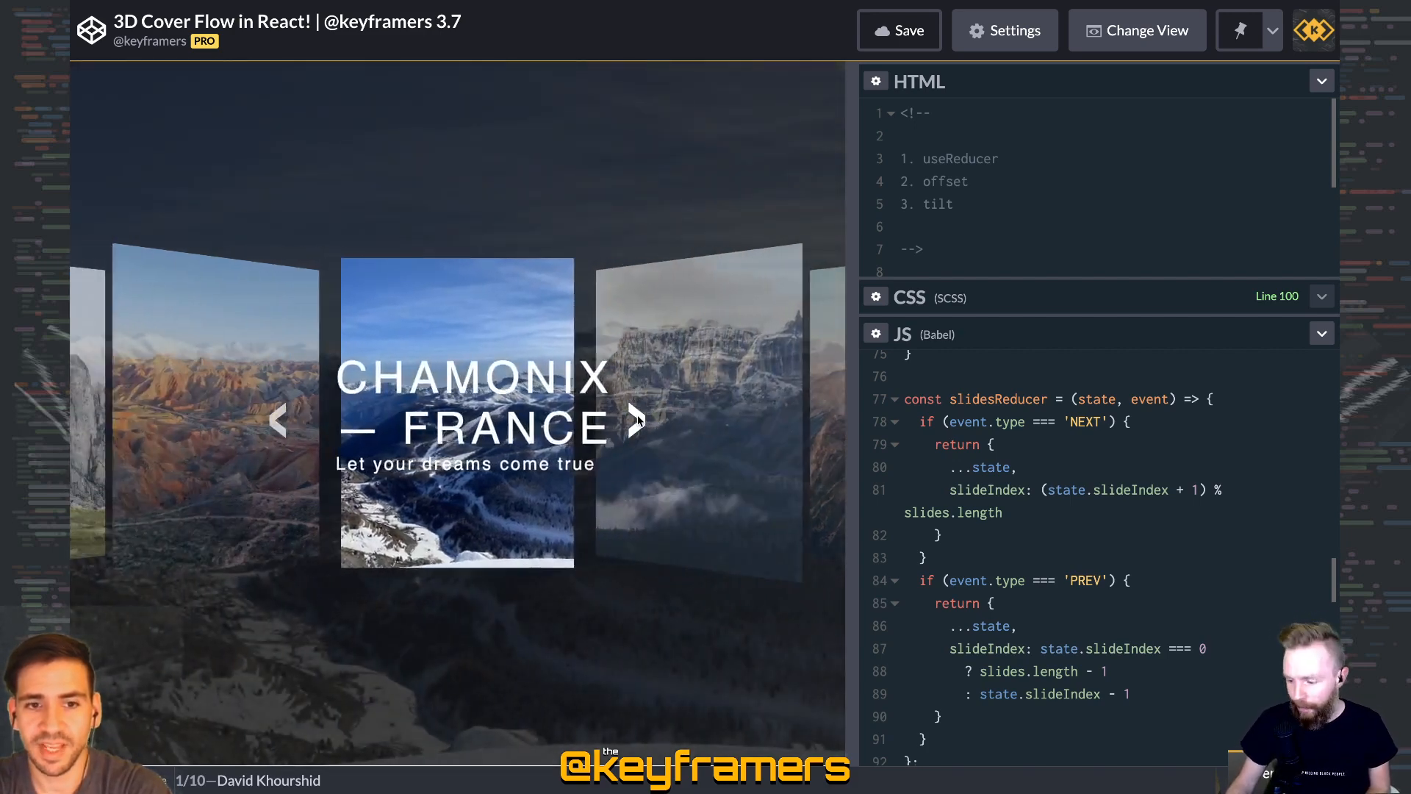
click(637, 420)
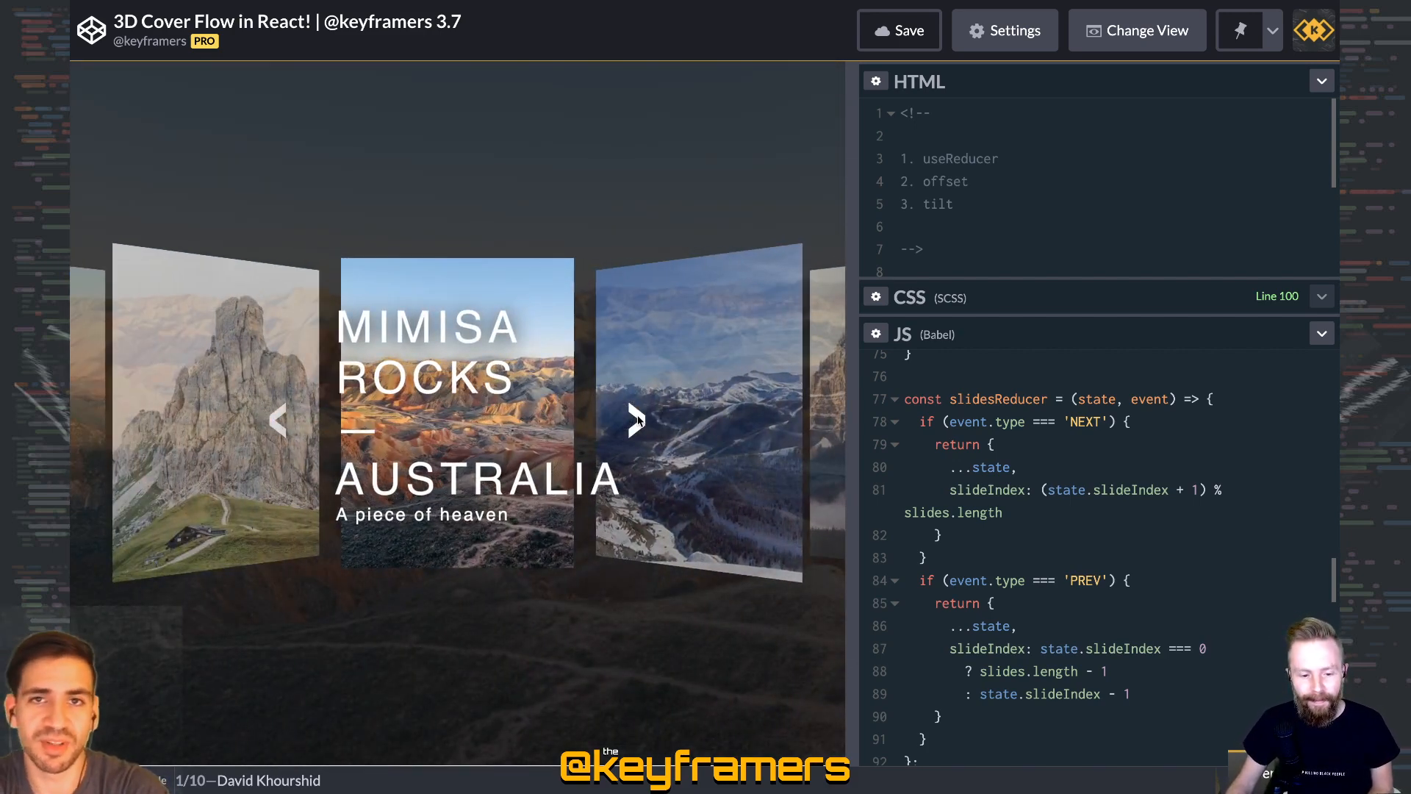
click(637, 421)
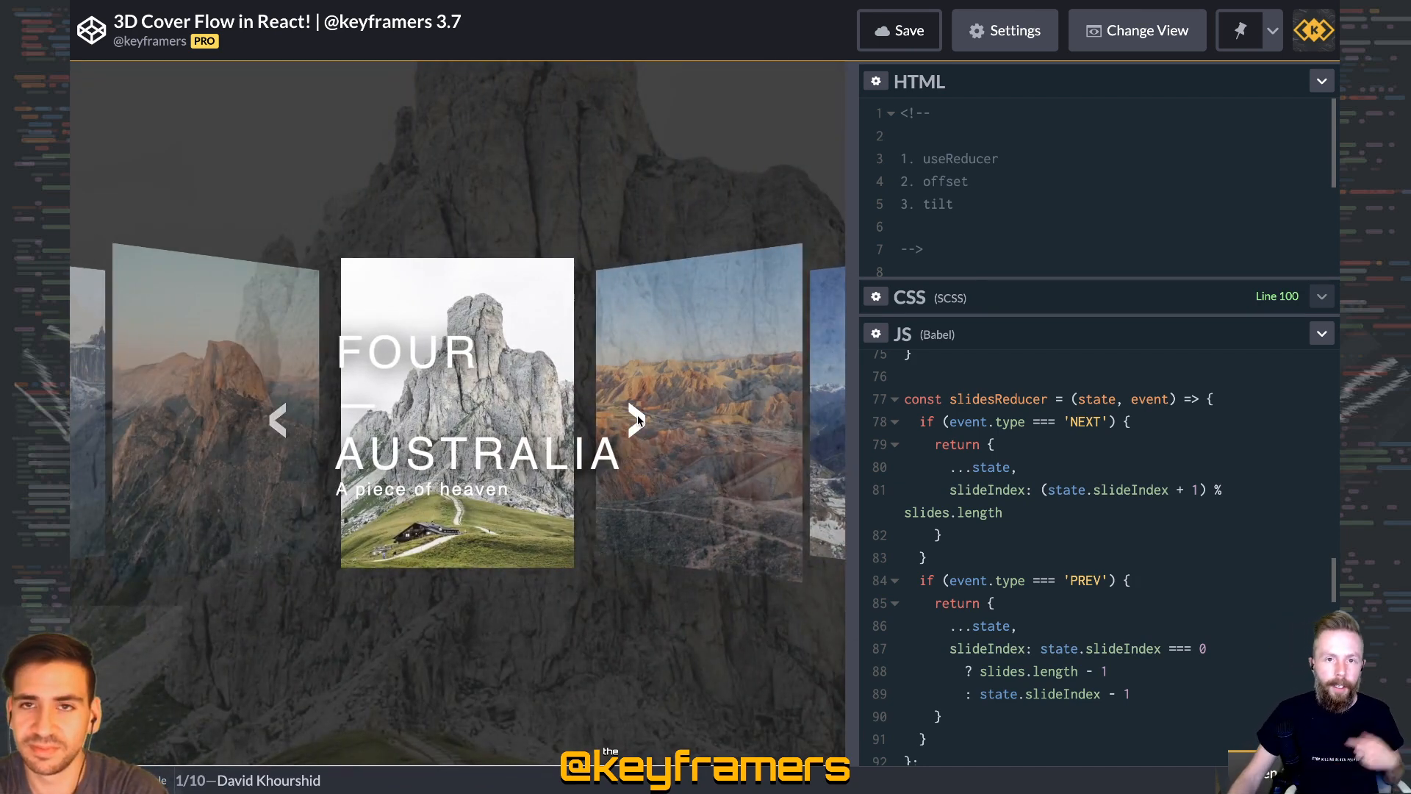
click(636, 421)
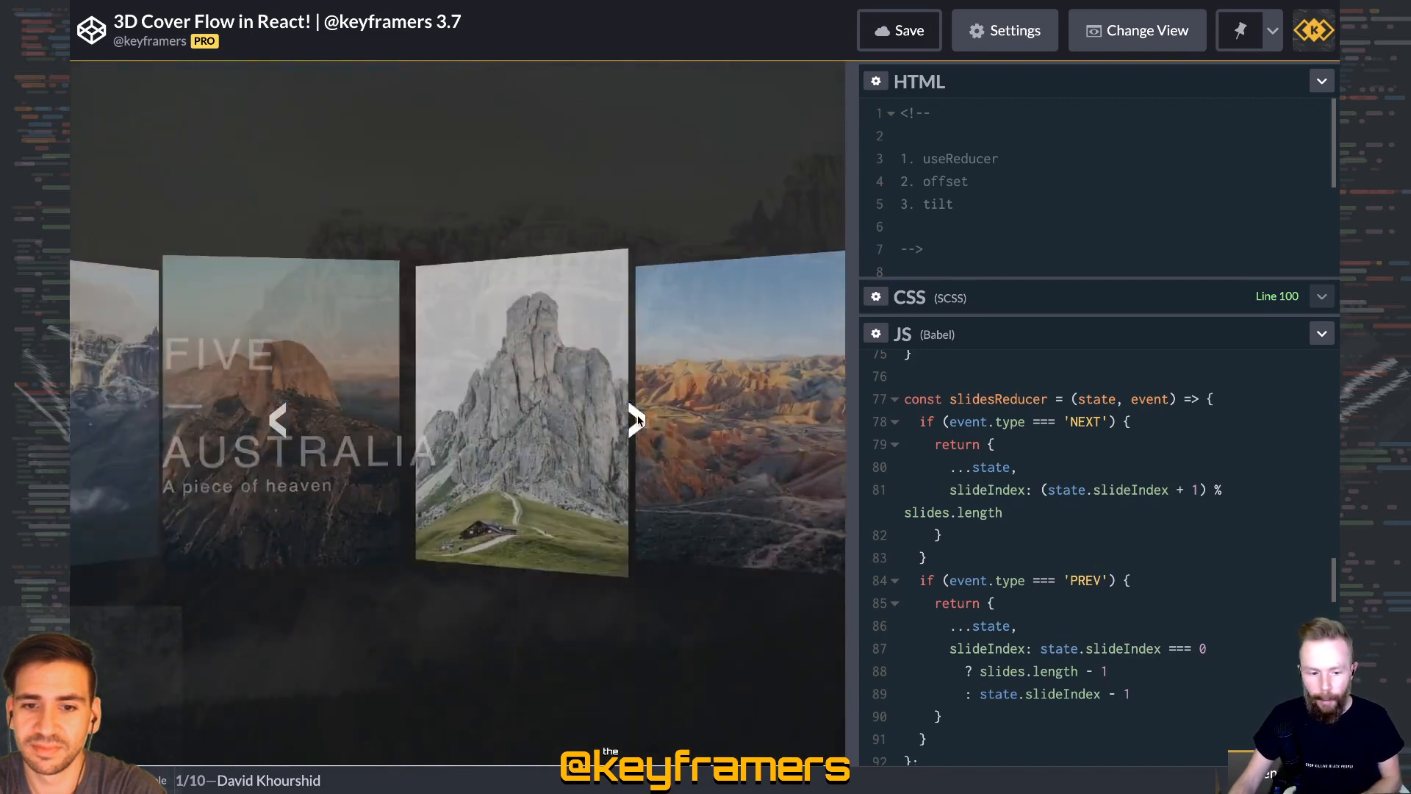
click(635, 420)
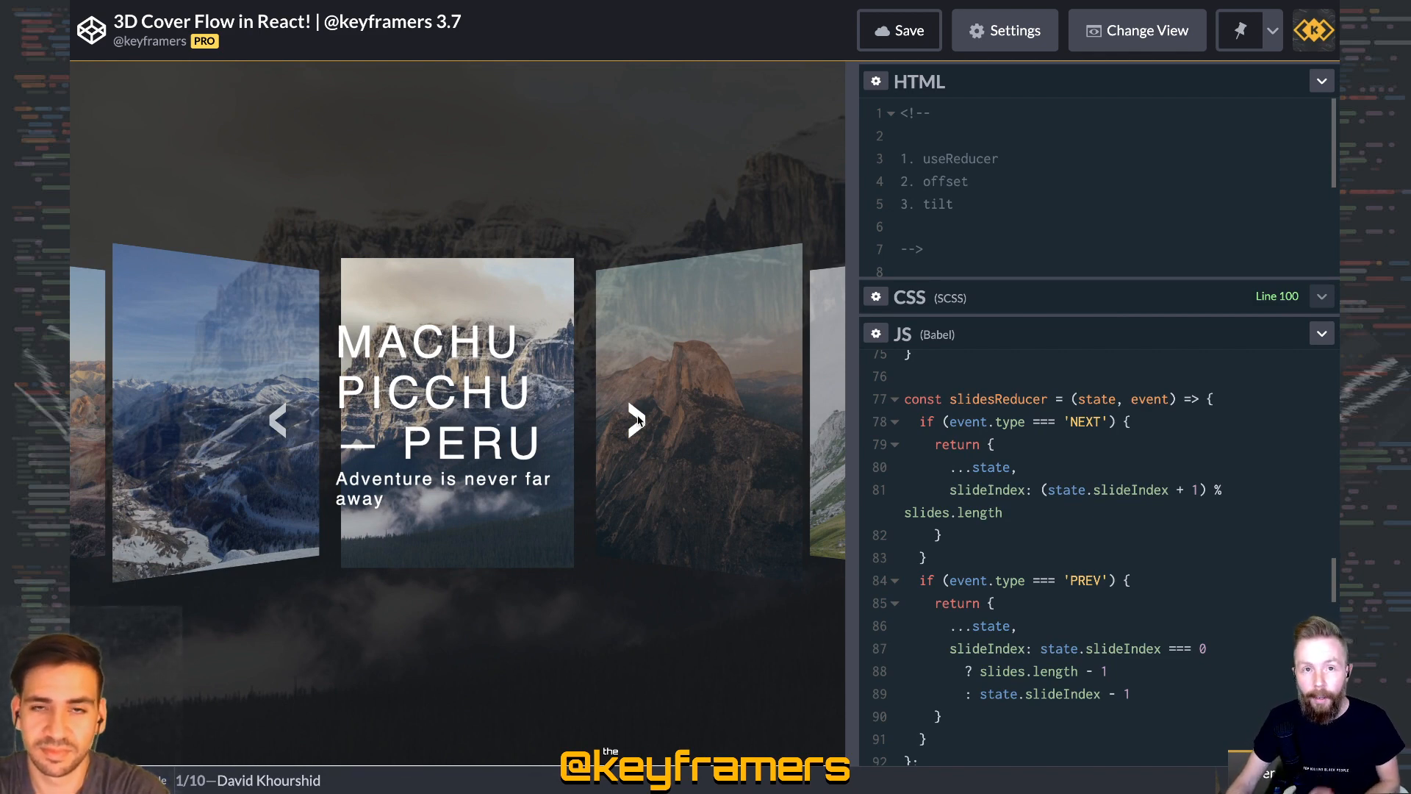
click(635, 420)
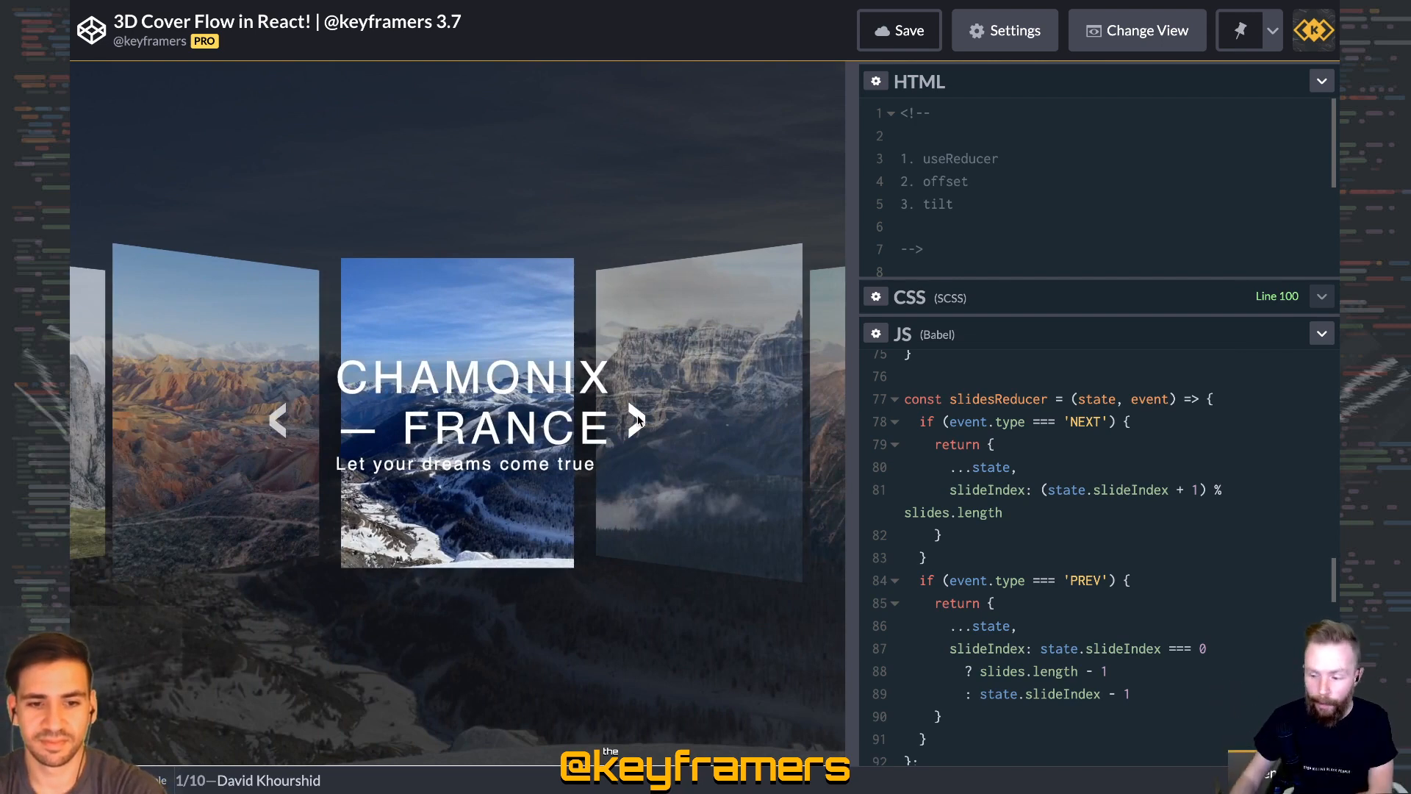
click(637, 421)
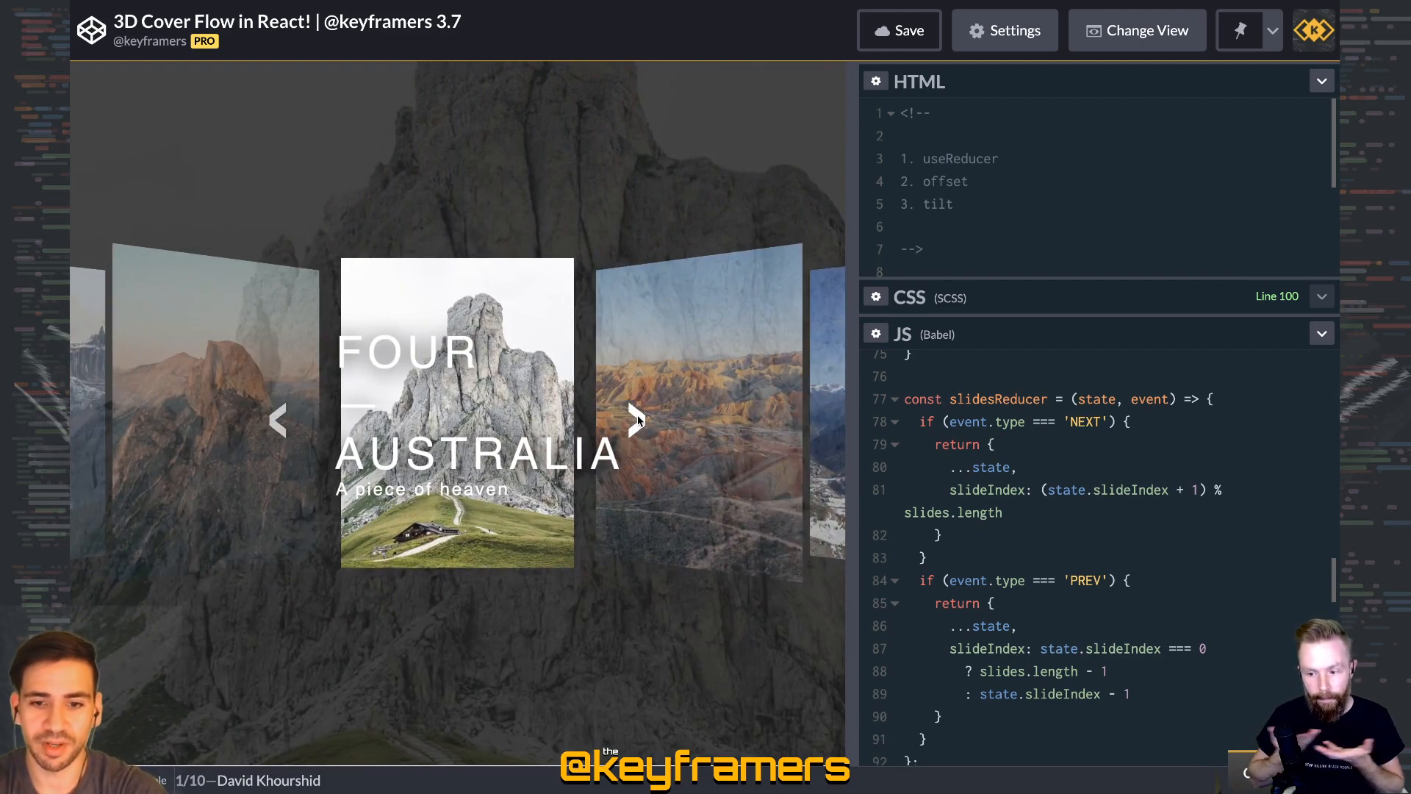
click(637, 420)
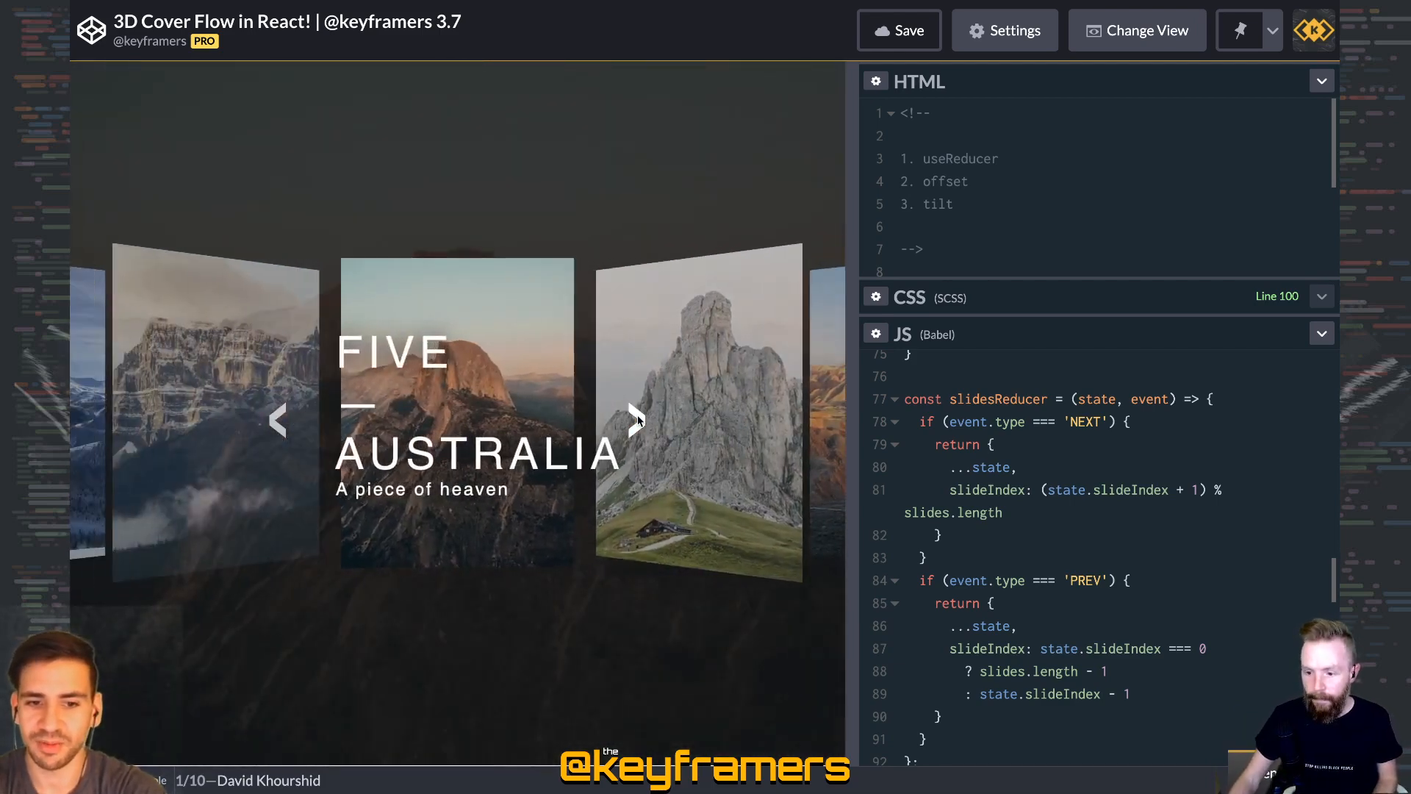
click(636, 421)
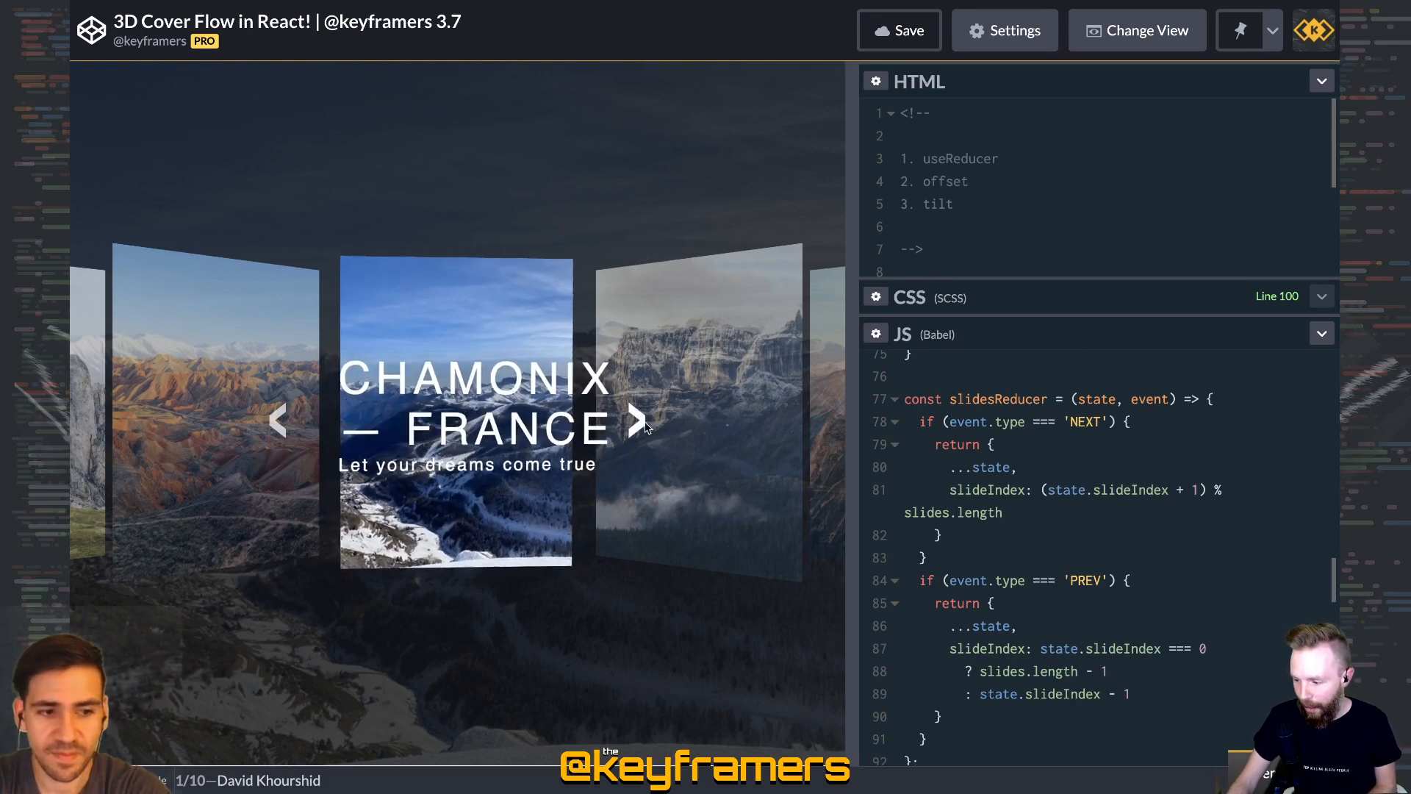
click(637, 419)
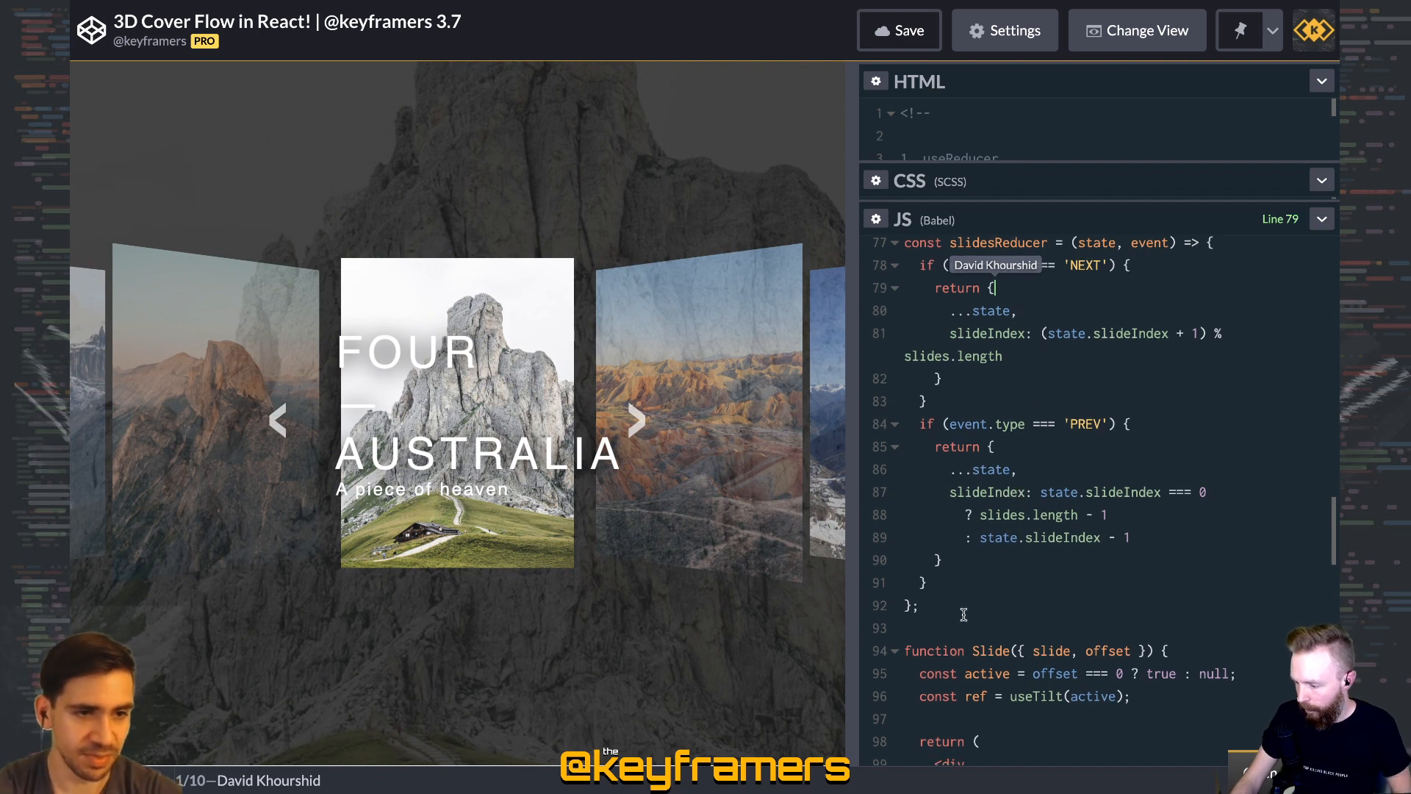
- Scroll the JS editor down to the slidesReducer with its NEXT and PREV branches
scroll(down, 3)
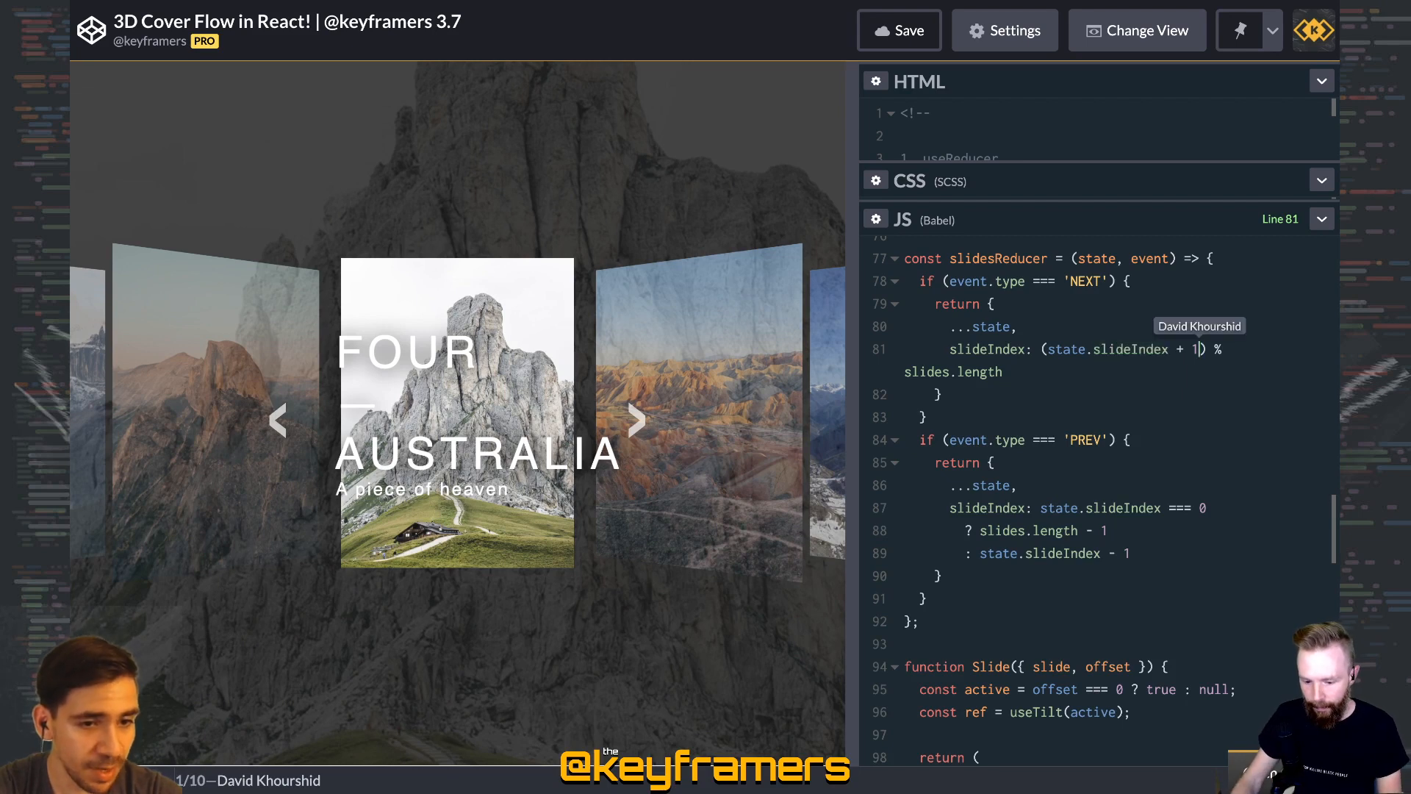
scroll(down, 3)
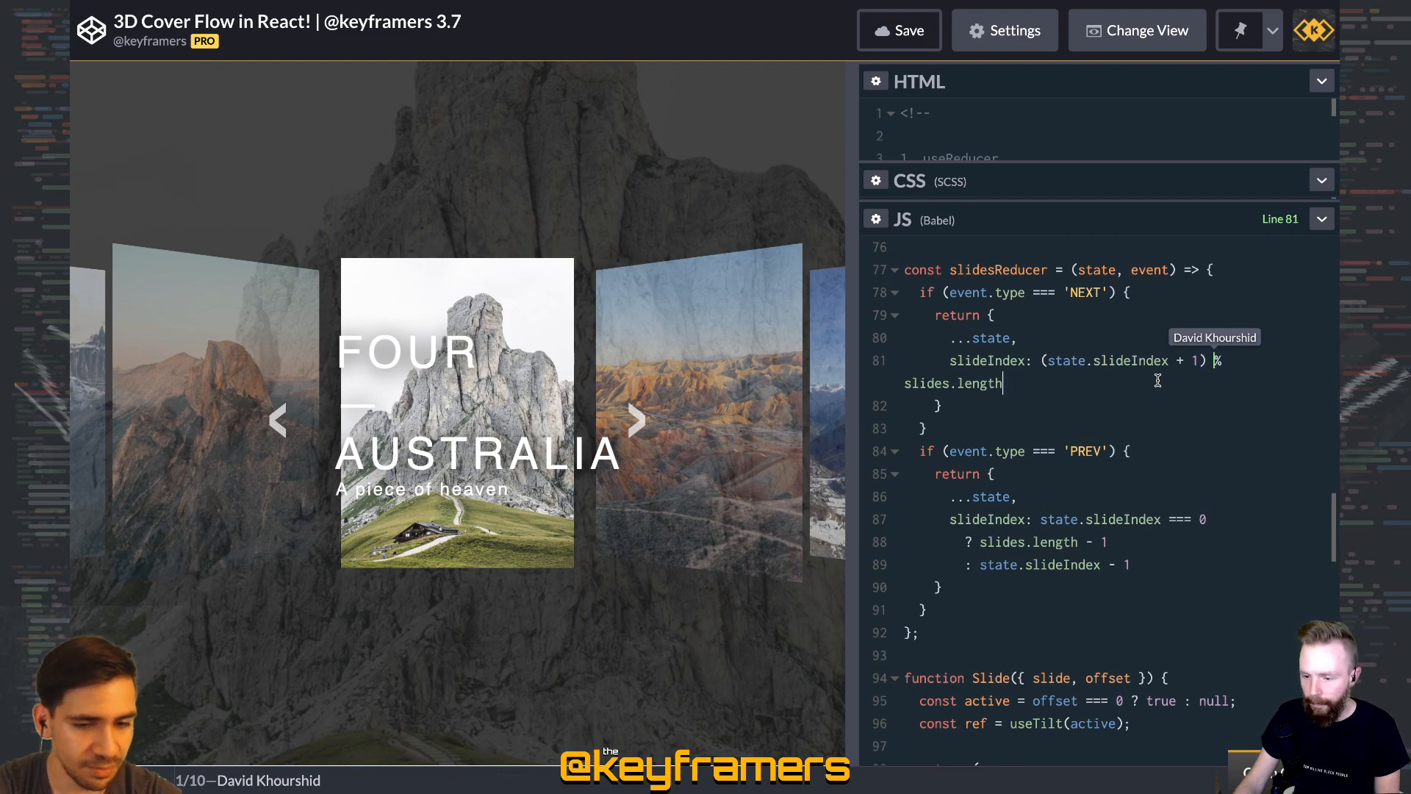
- Highlight the modulo slides.length wraparound in NEXT, step the carousel from FOUR to FIVE, and reveal the PREV branch
click(637, 419)
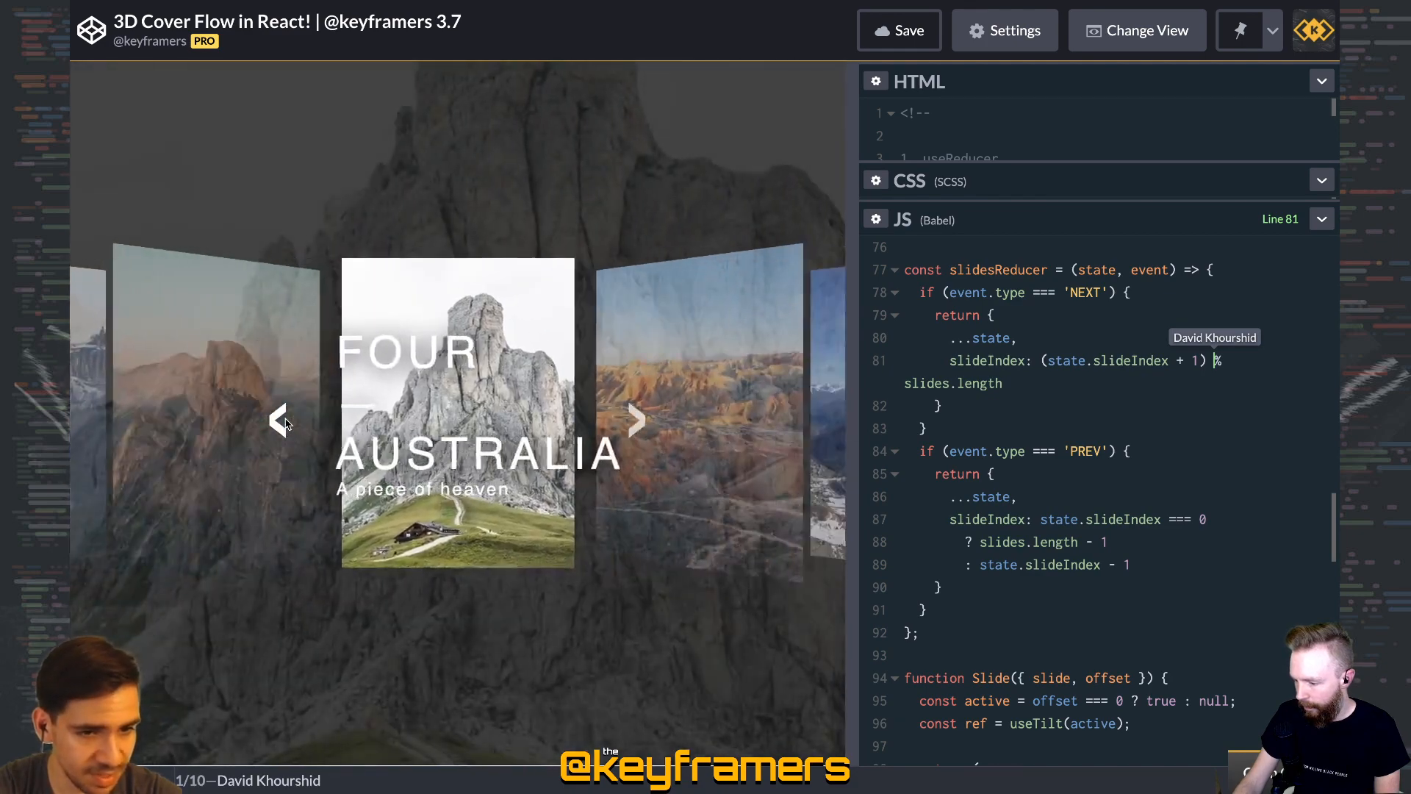
click(636, 420)
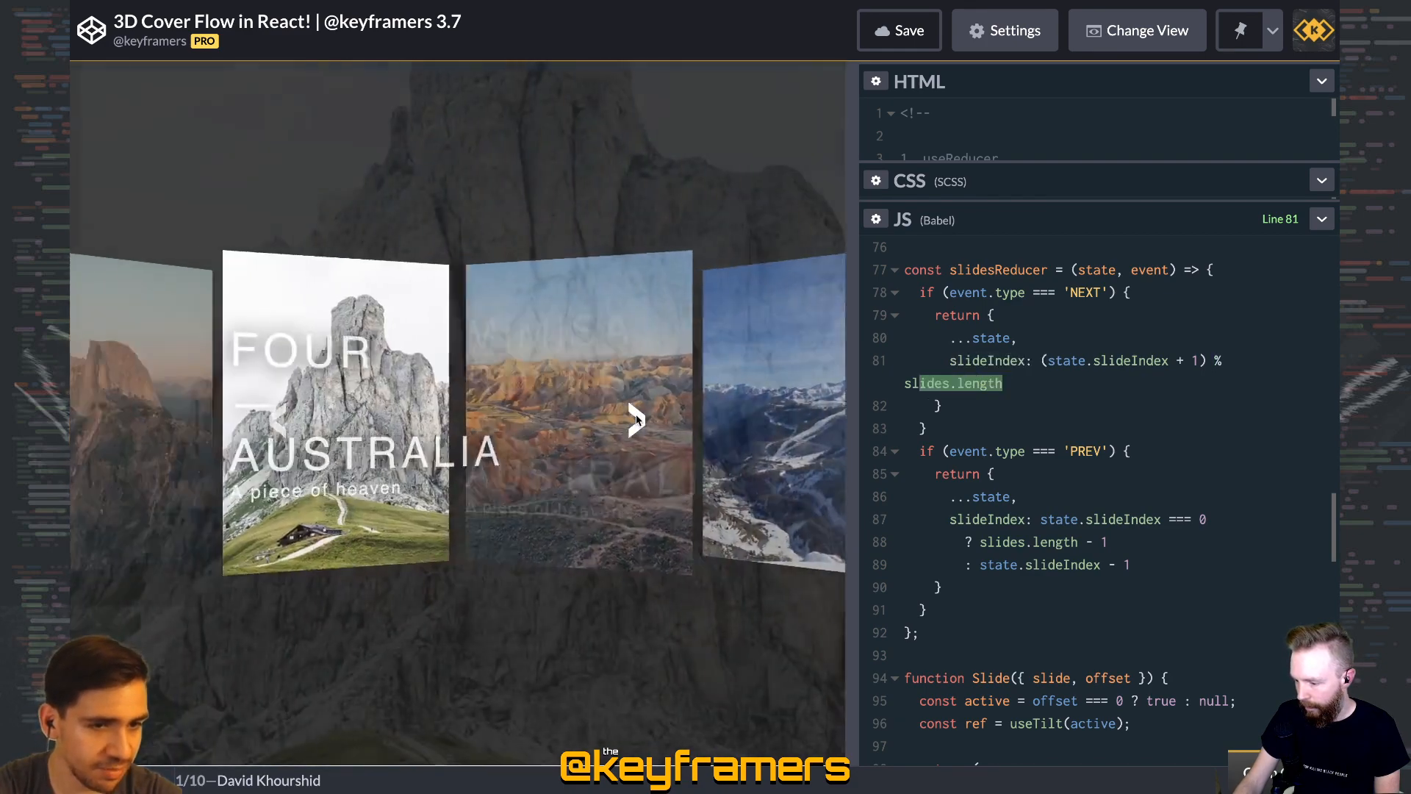
click(636, 421)
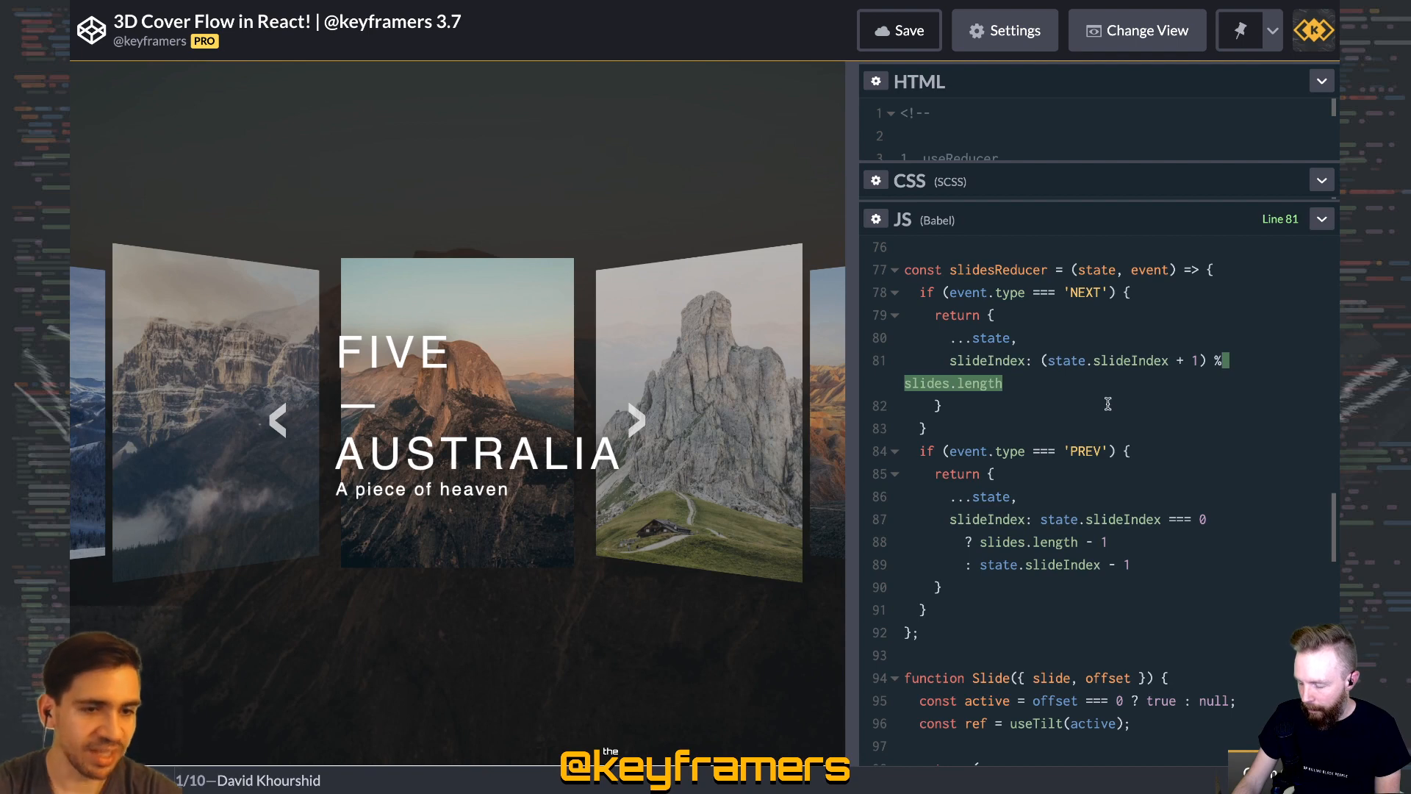
scroll(down, 3)
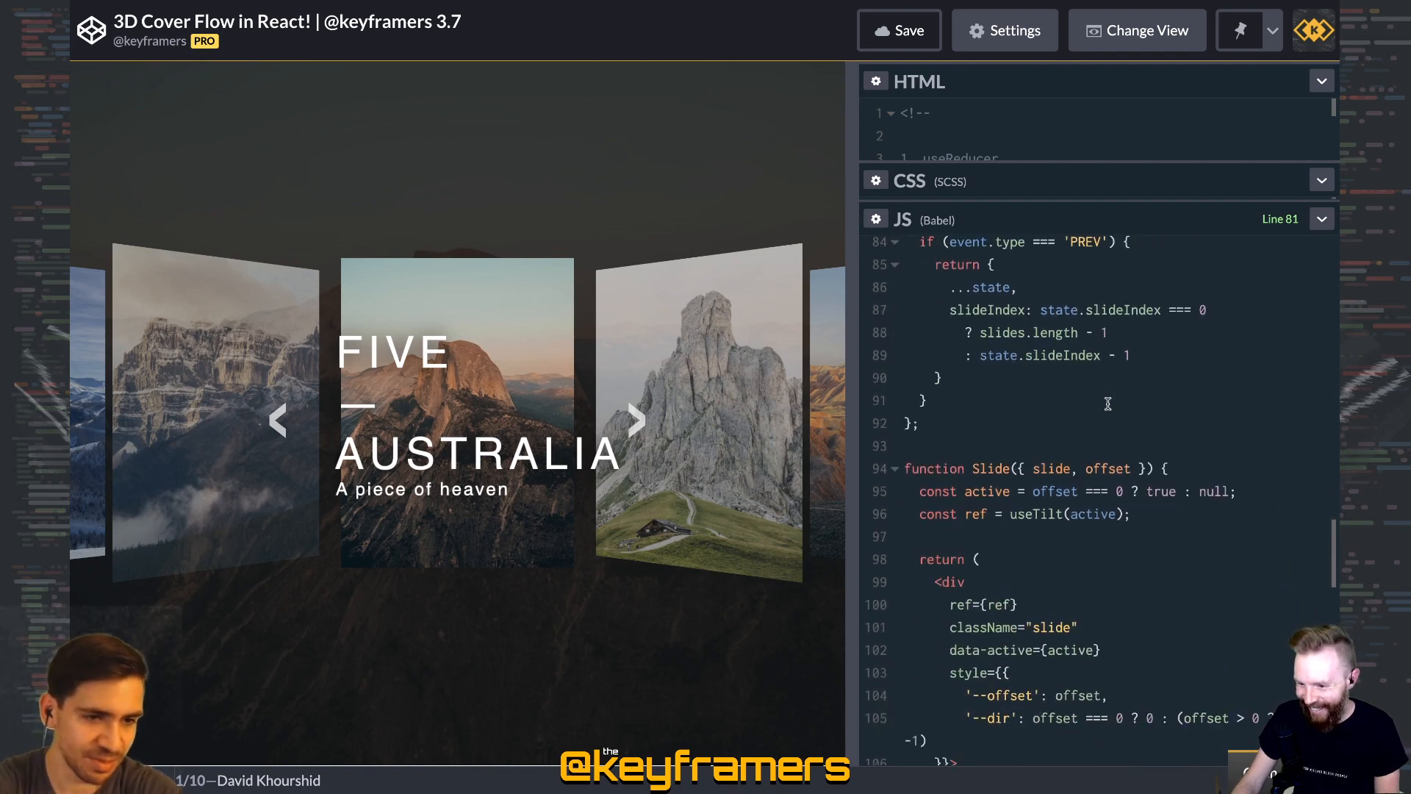
scroll(down, 3)
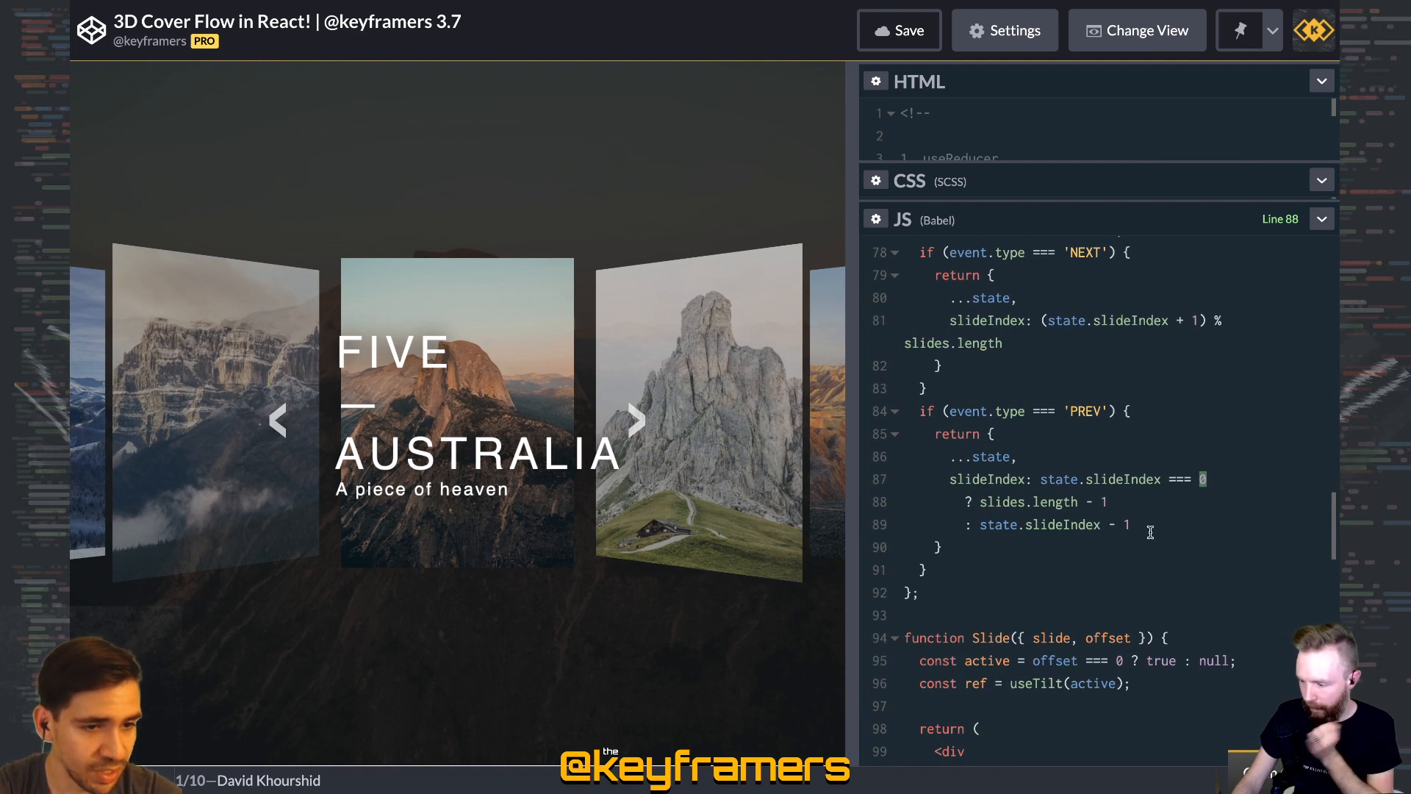
double_click(1029, 501)
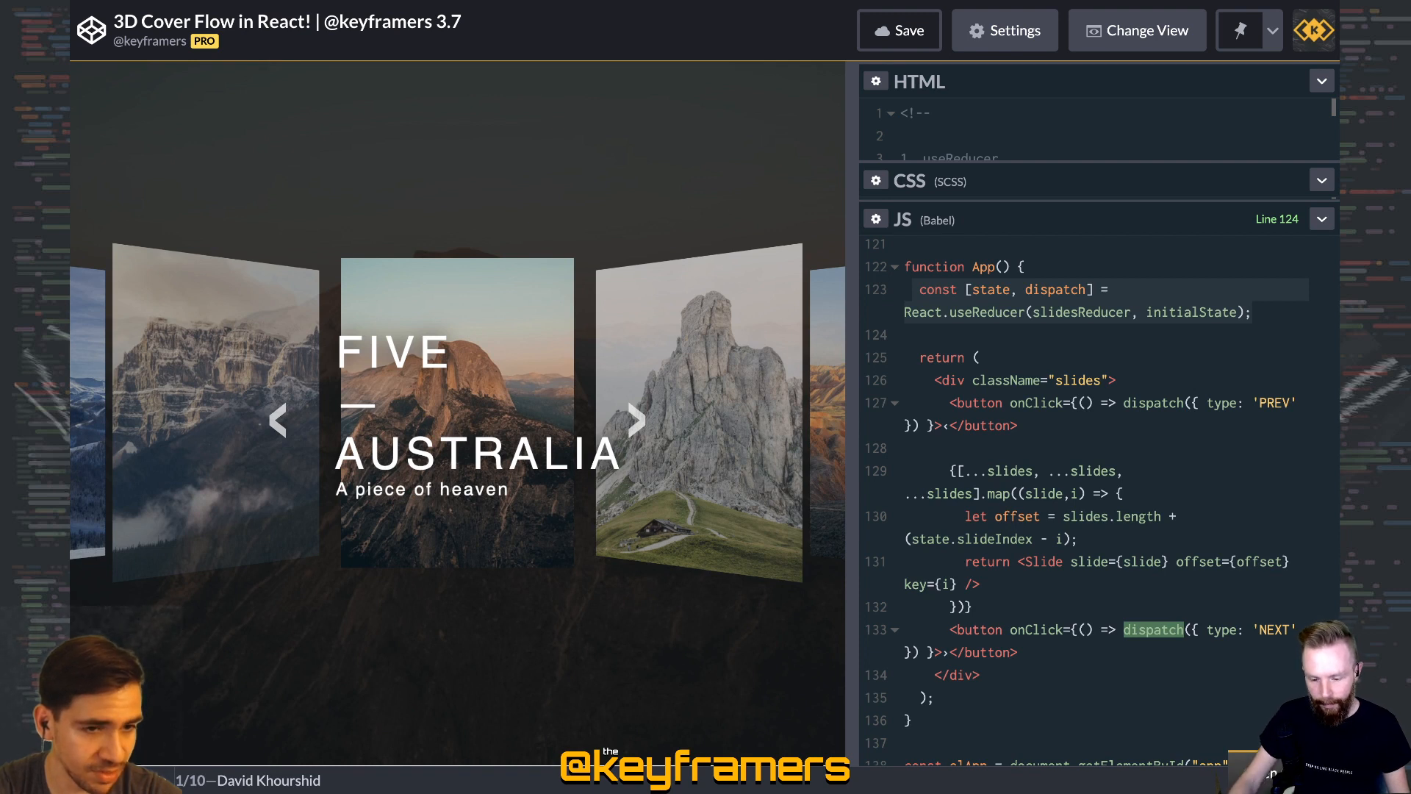
mouse_move(1055, 555)
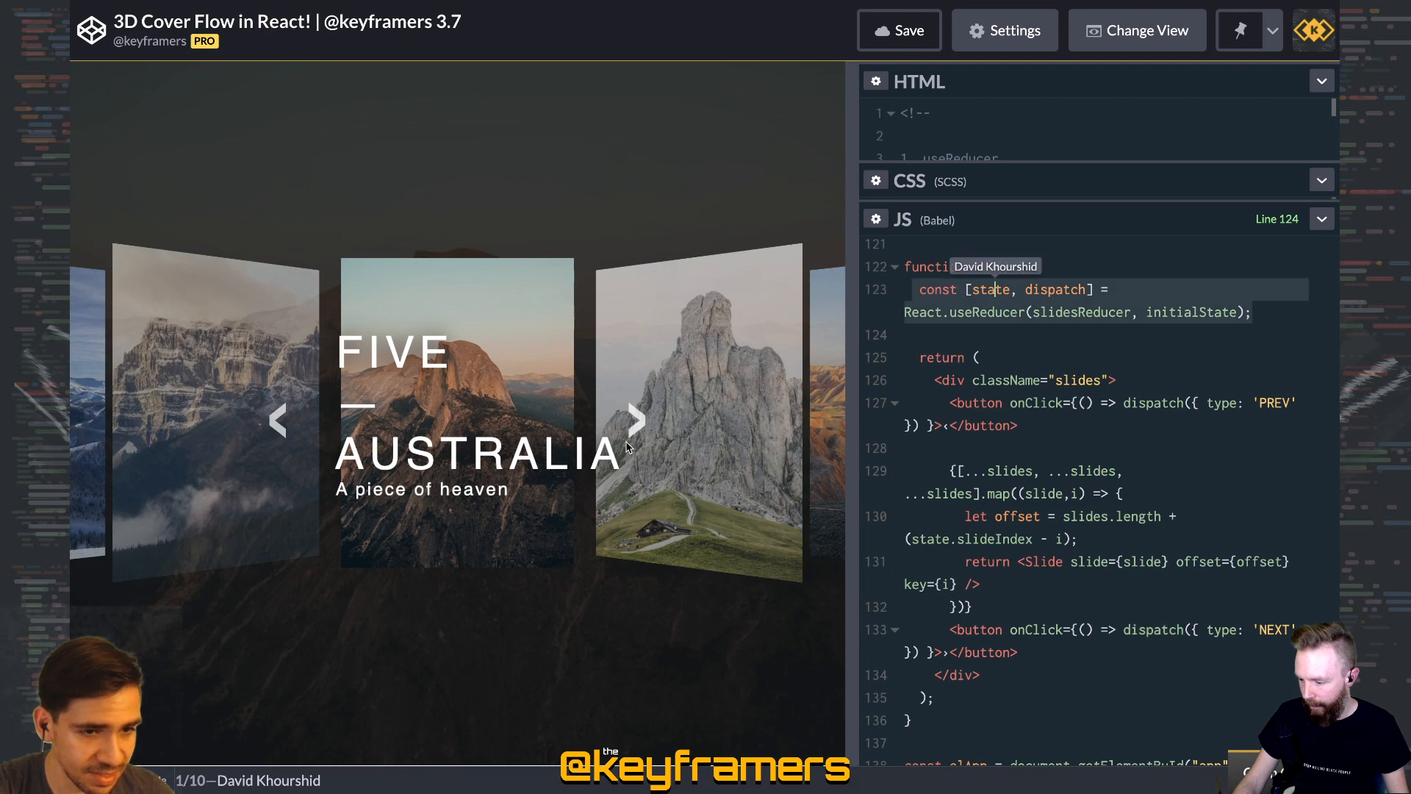
- Advance the carousel past FIVE and Machu Picchu so Chamonix — France is in front
click(637, 419)
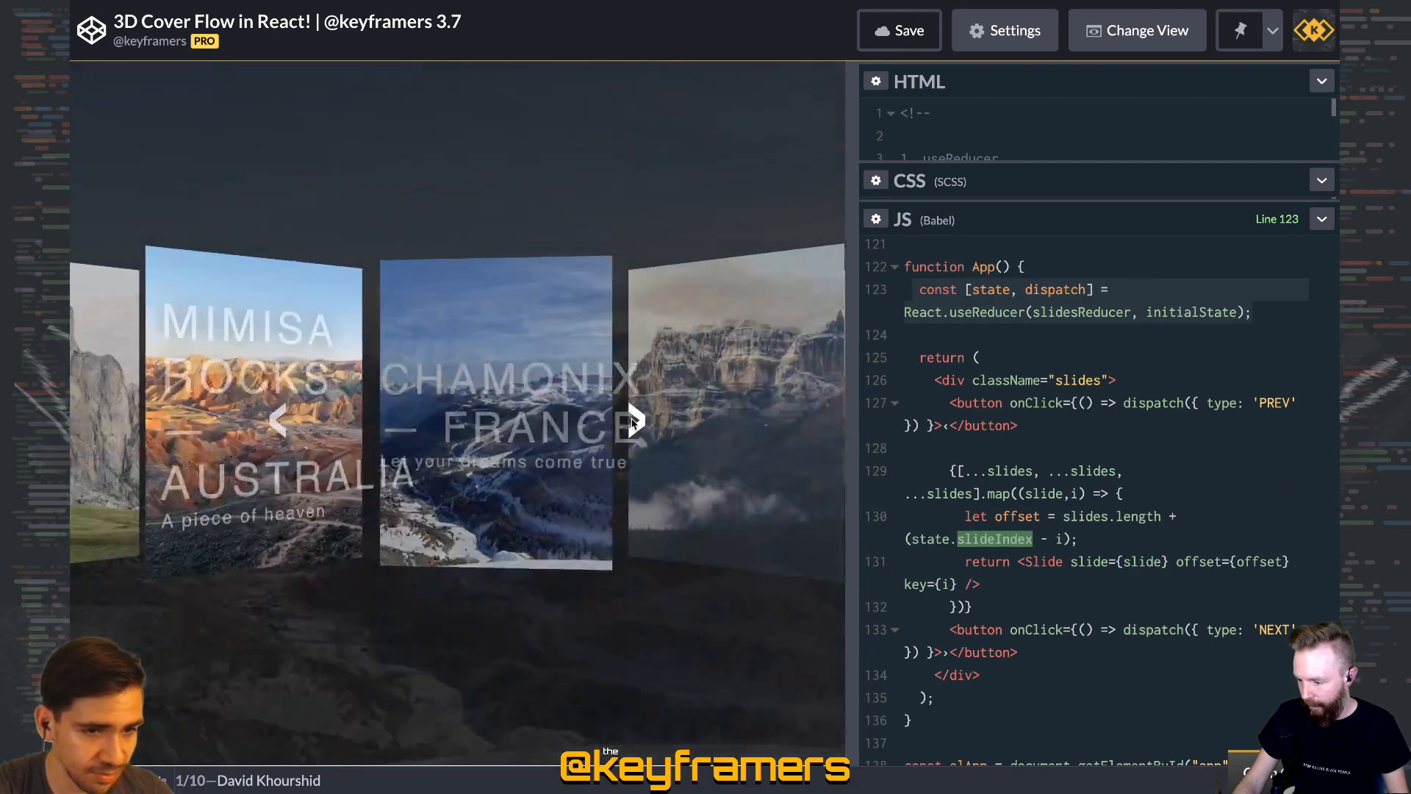
click(637, 420)
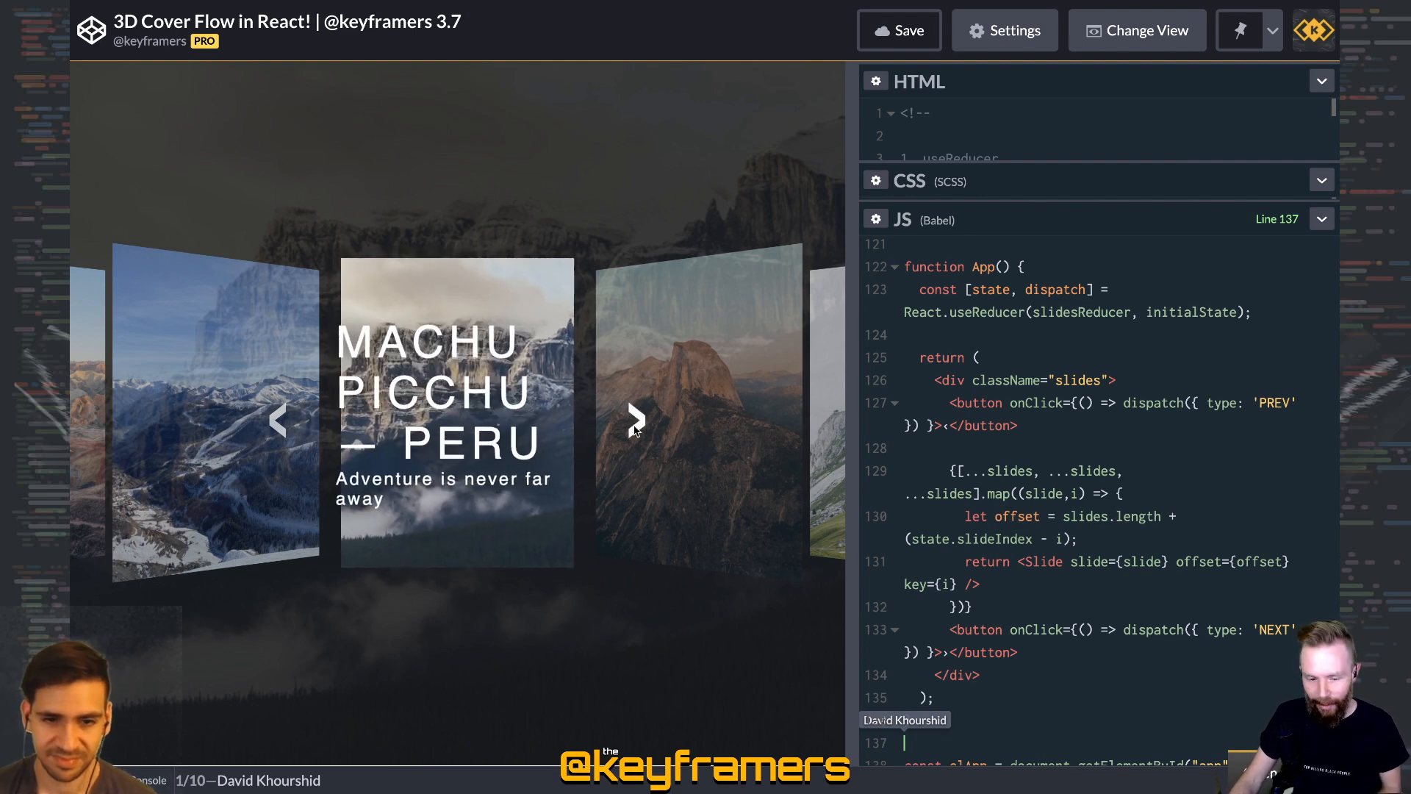
click(635, 419)
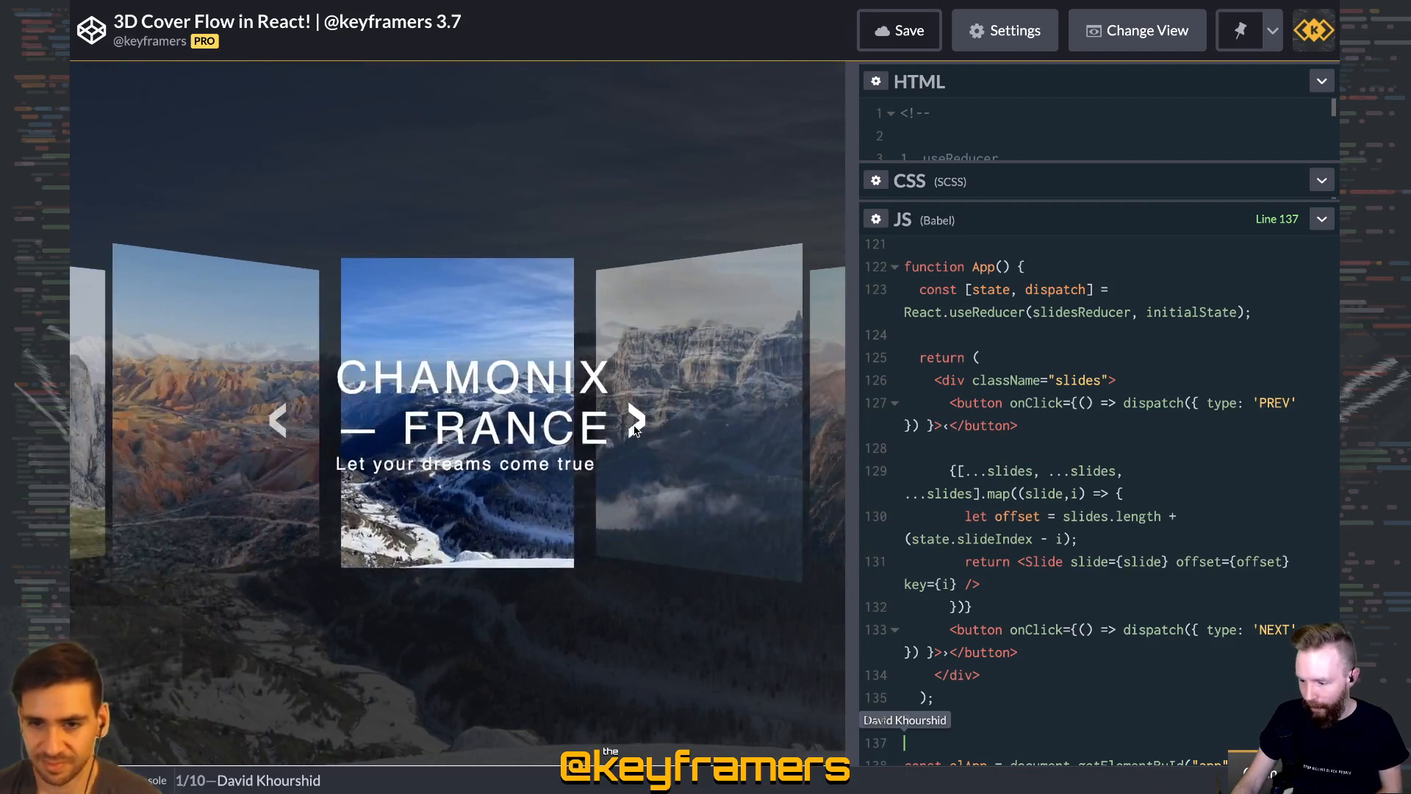